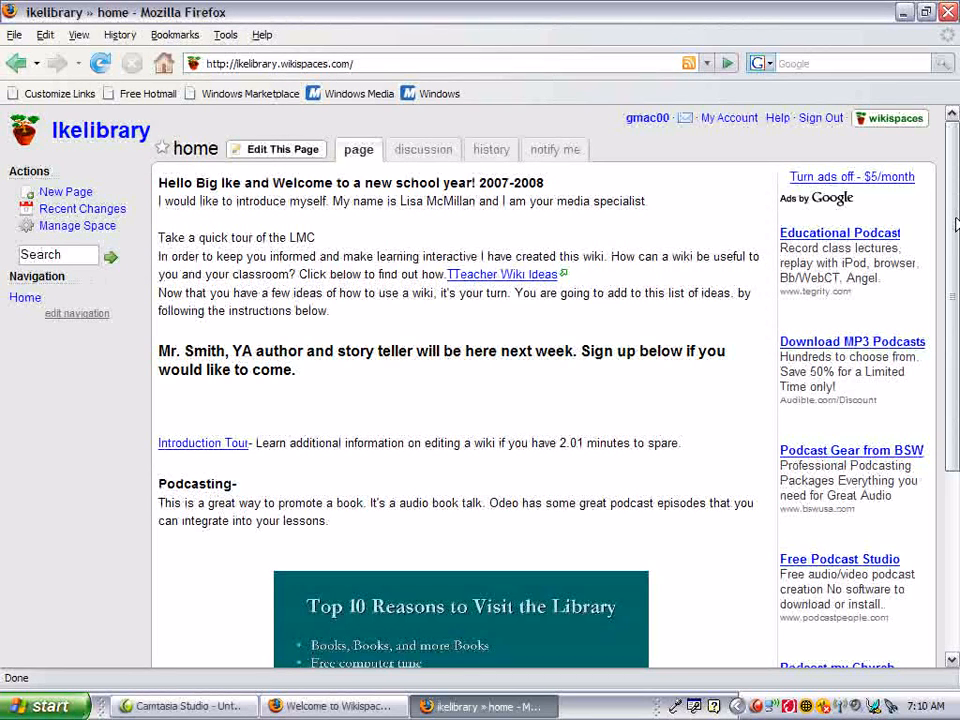
mouse_move(126, 141)
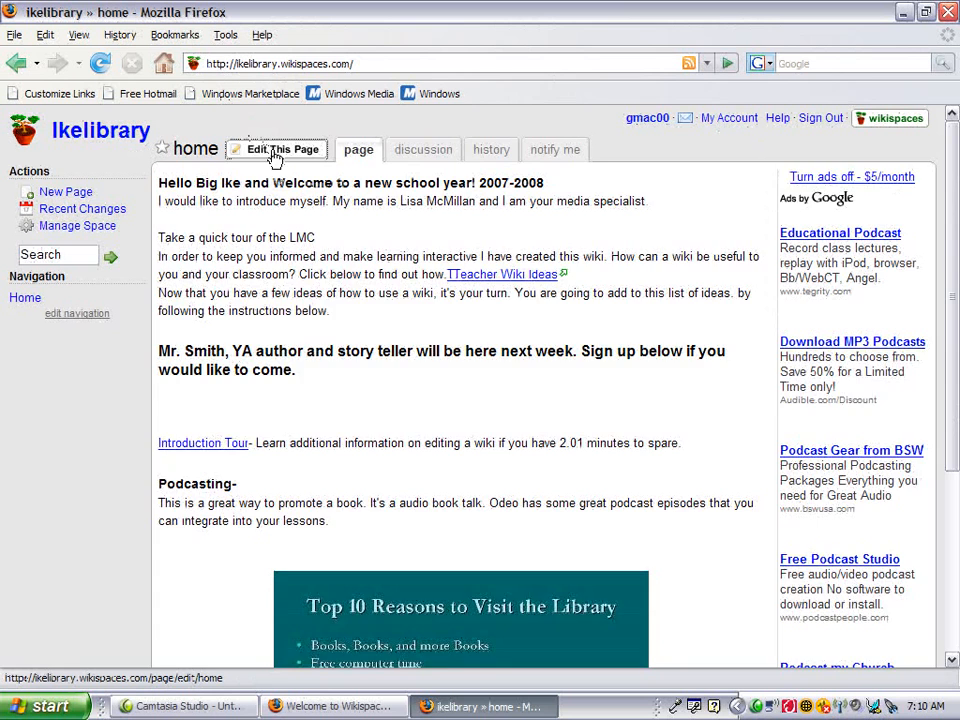
Add the line 'Mrs. A would like to come Monday' under the Mr. Smith announcement.
click(276, 149)
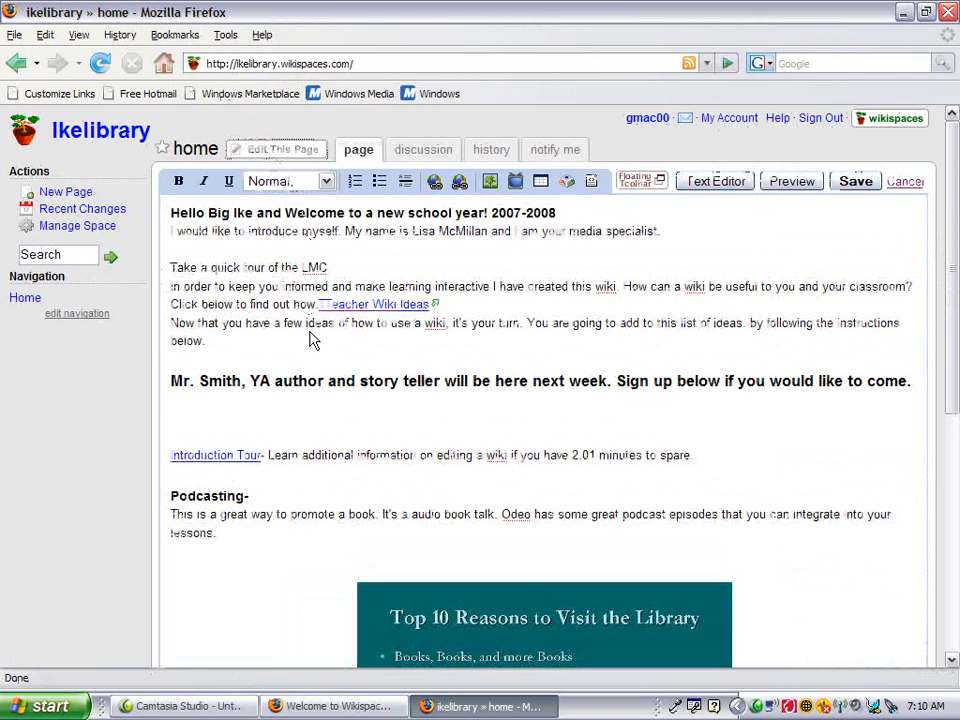
mouse_move(307, 402)
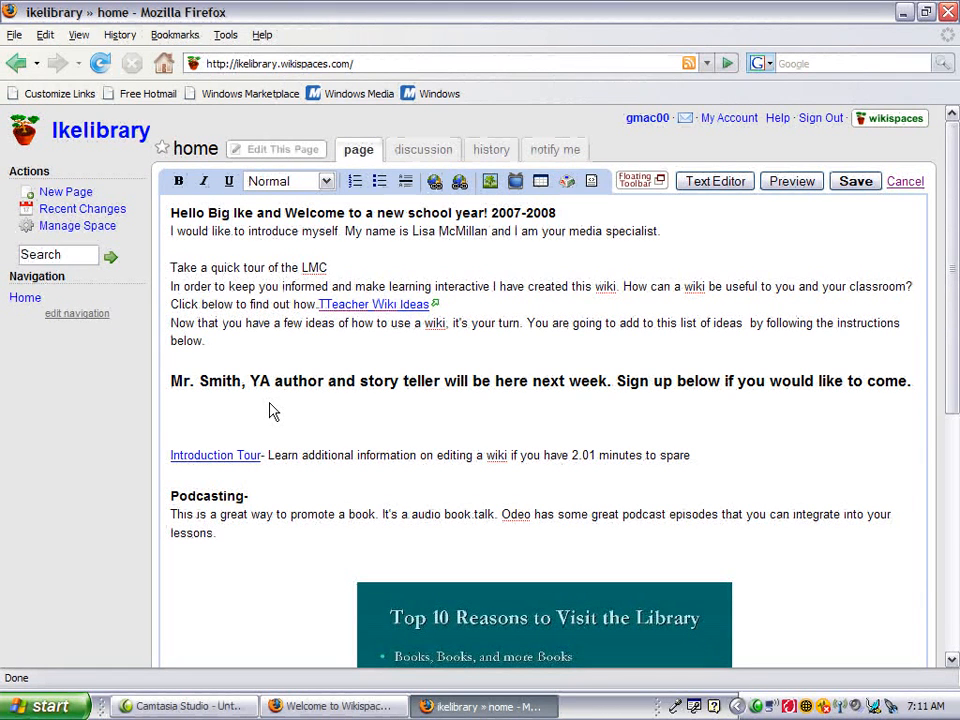
click(172, 401)
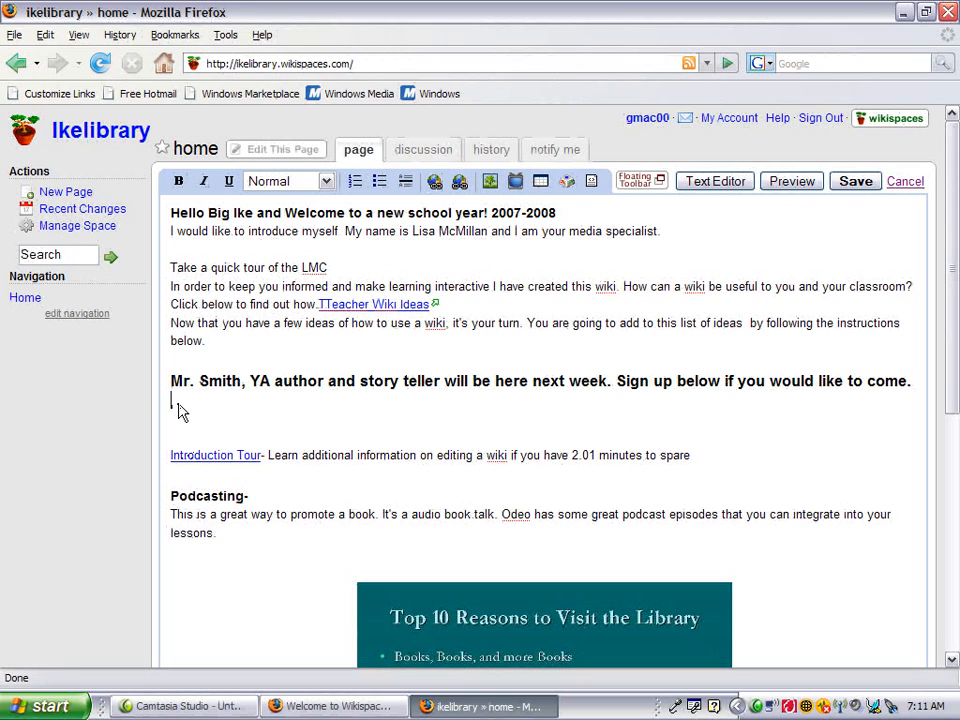
text(M)
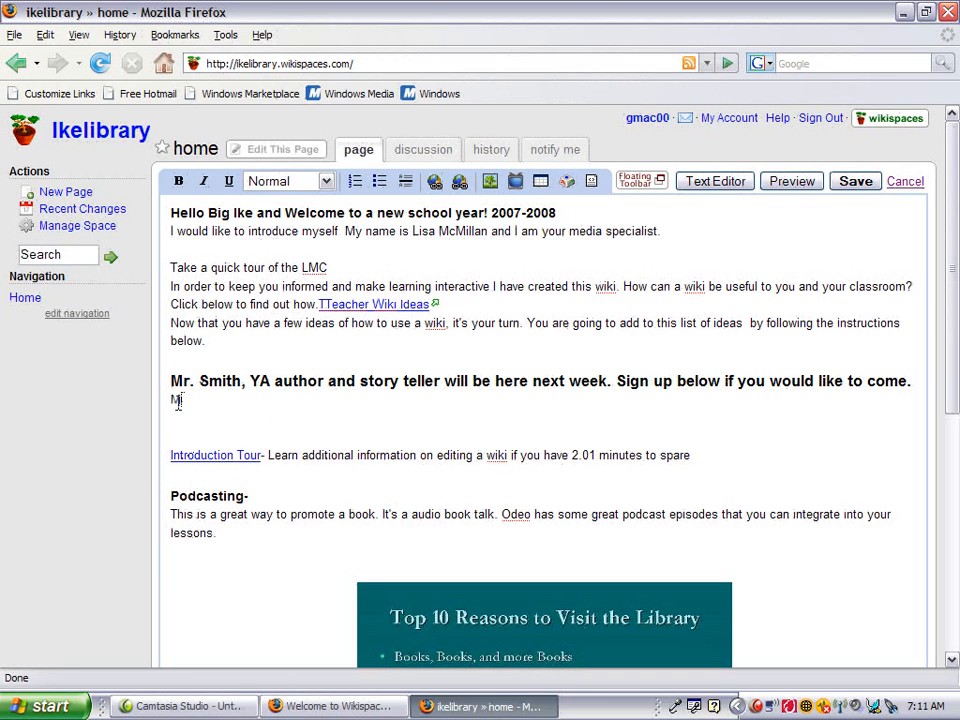
text(rs.)
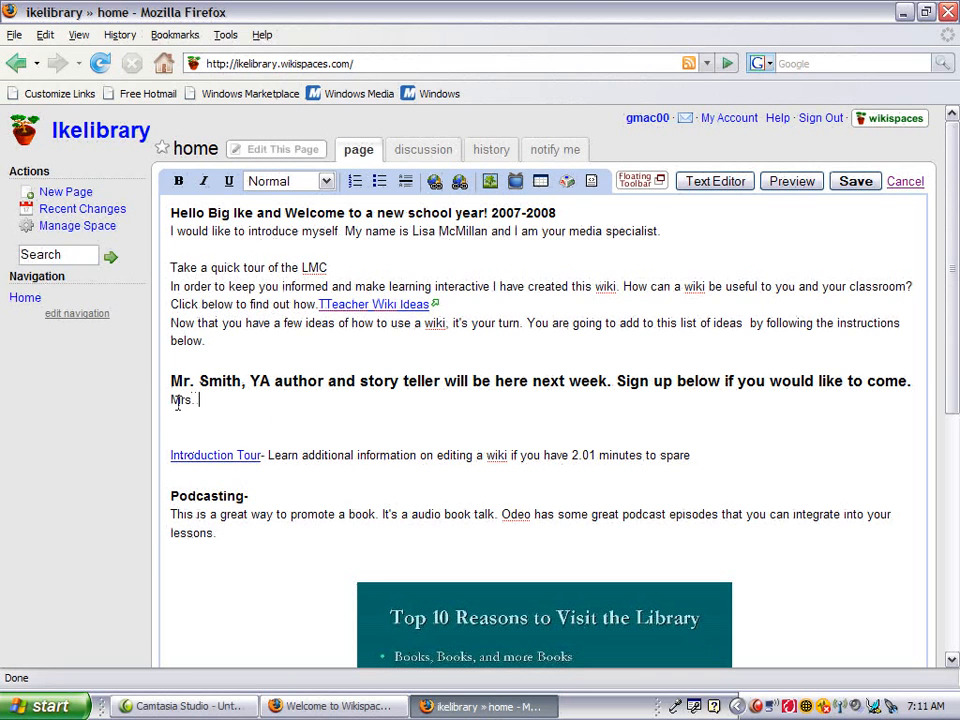
text(A would)
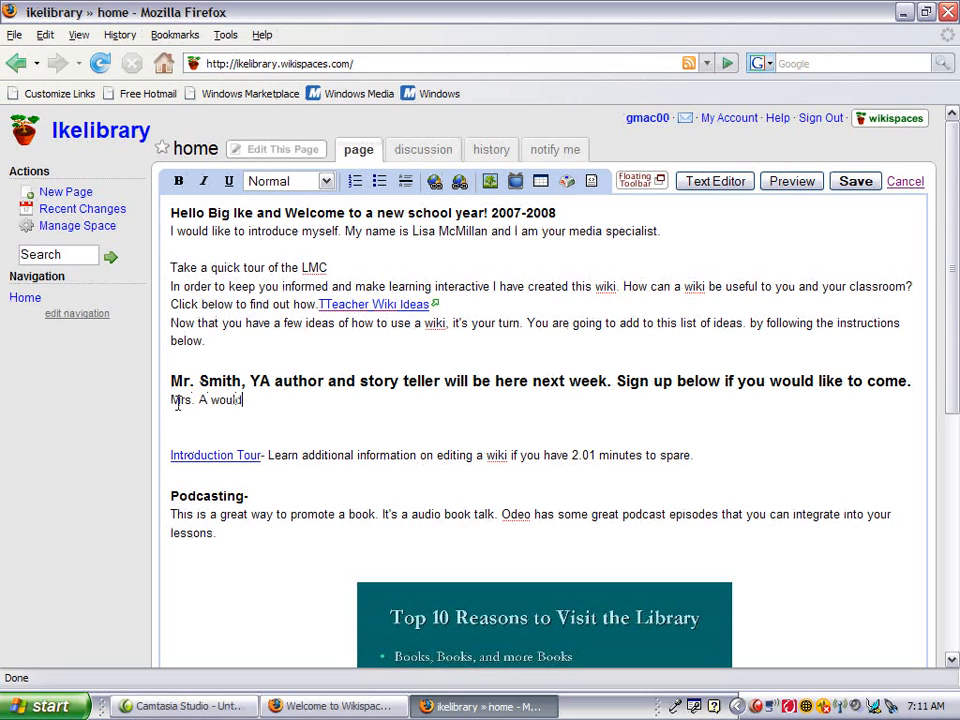
text(like to come.)
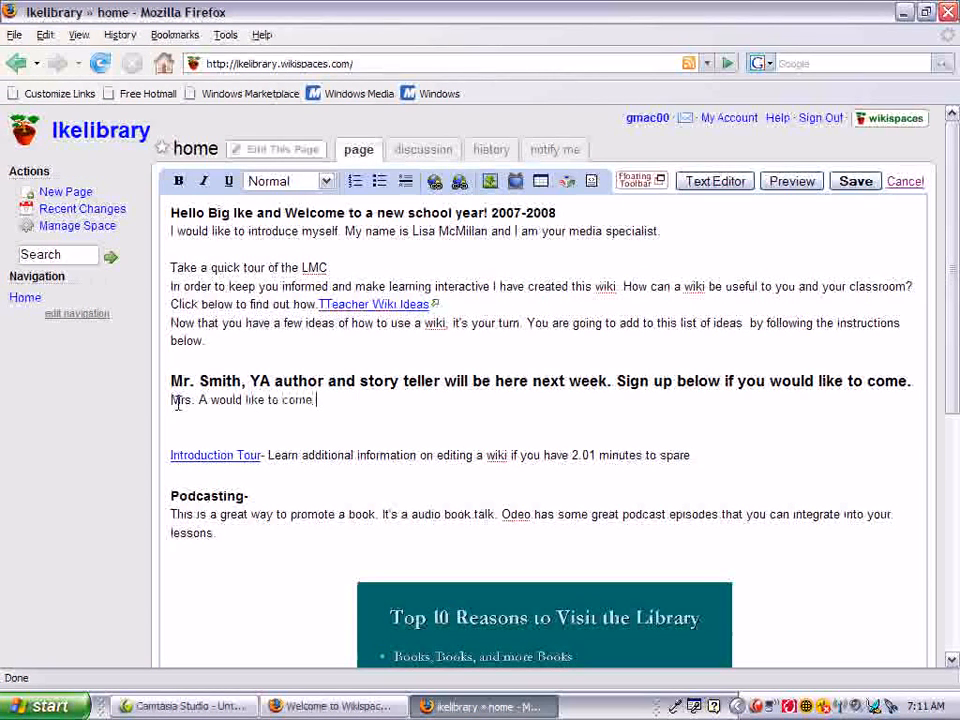
text(Monday)
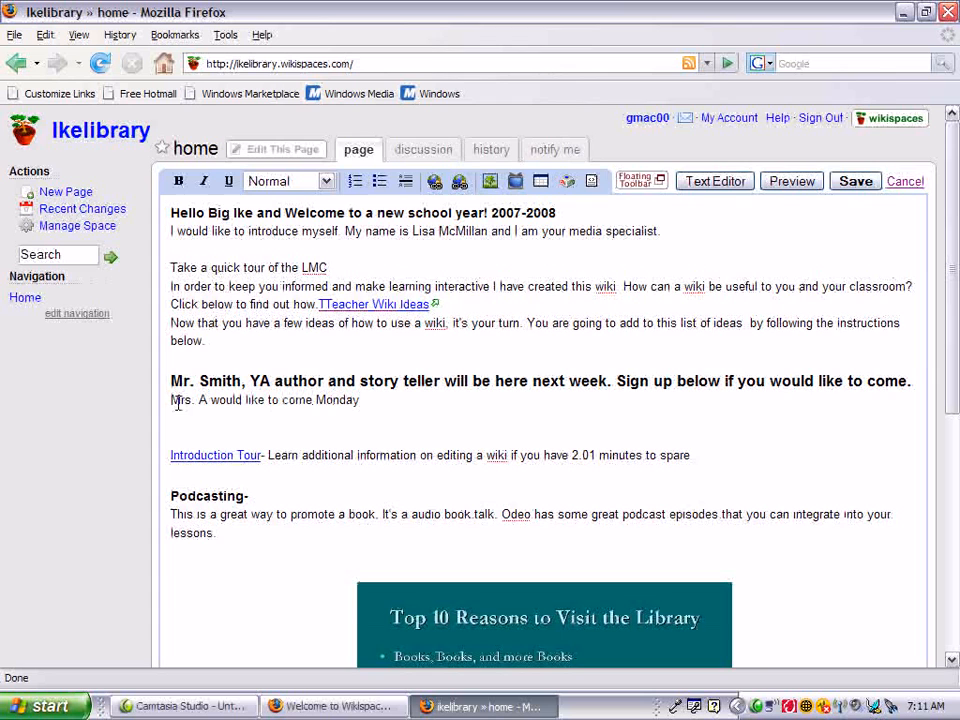
Save the edited home page with Mrs. A's Monday sign-up line.
scroll(down, 3)
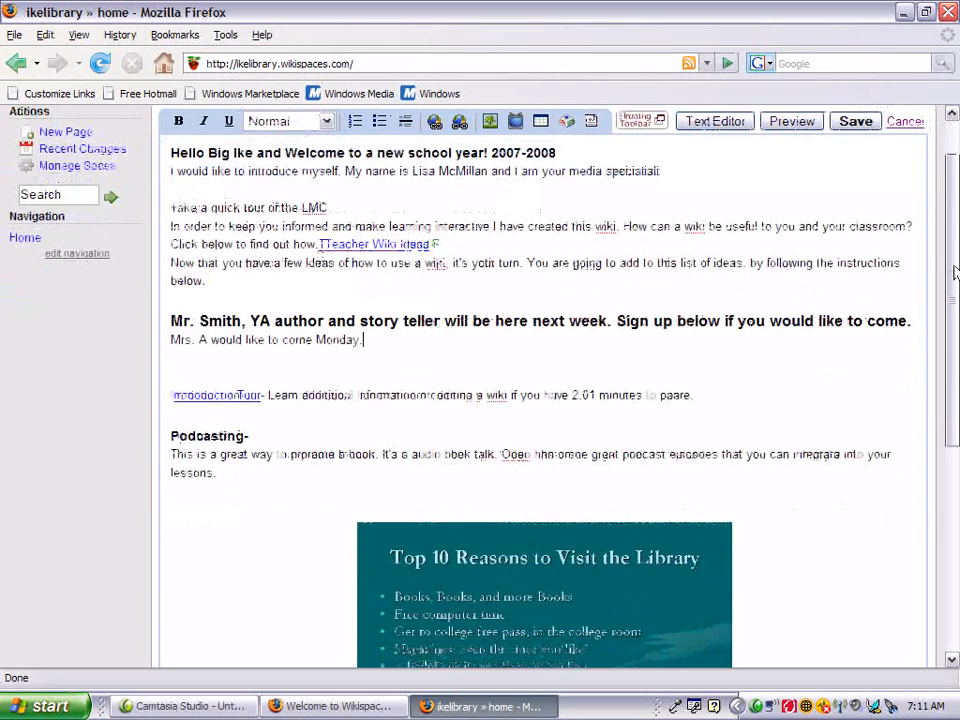
scroll(down, 3)
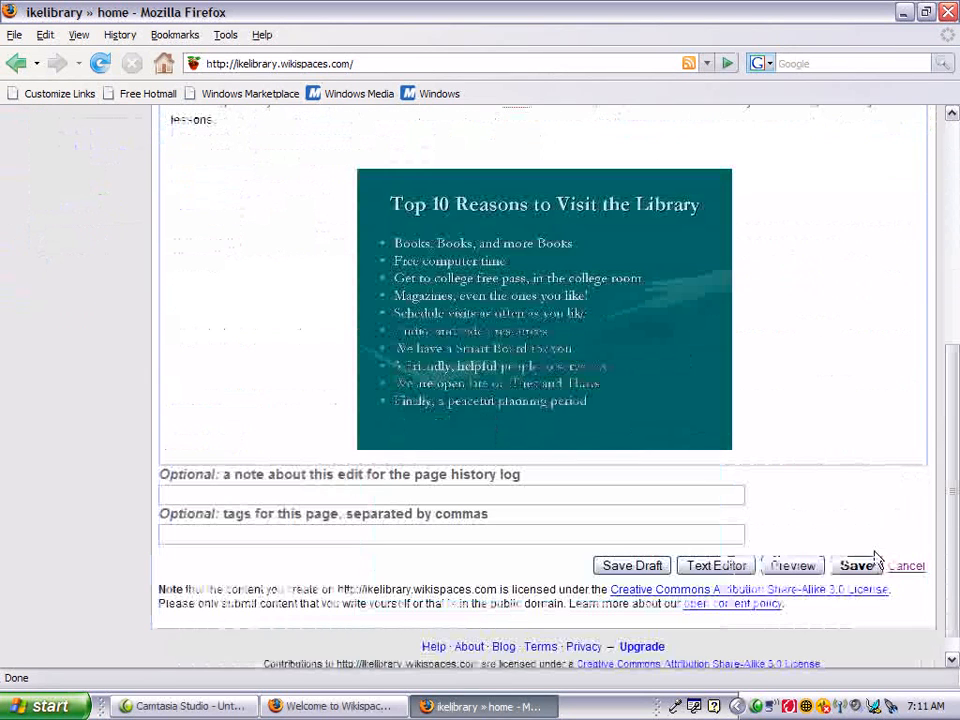
click(857, 566)
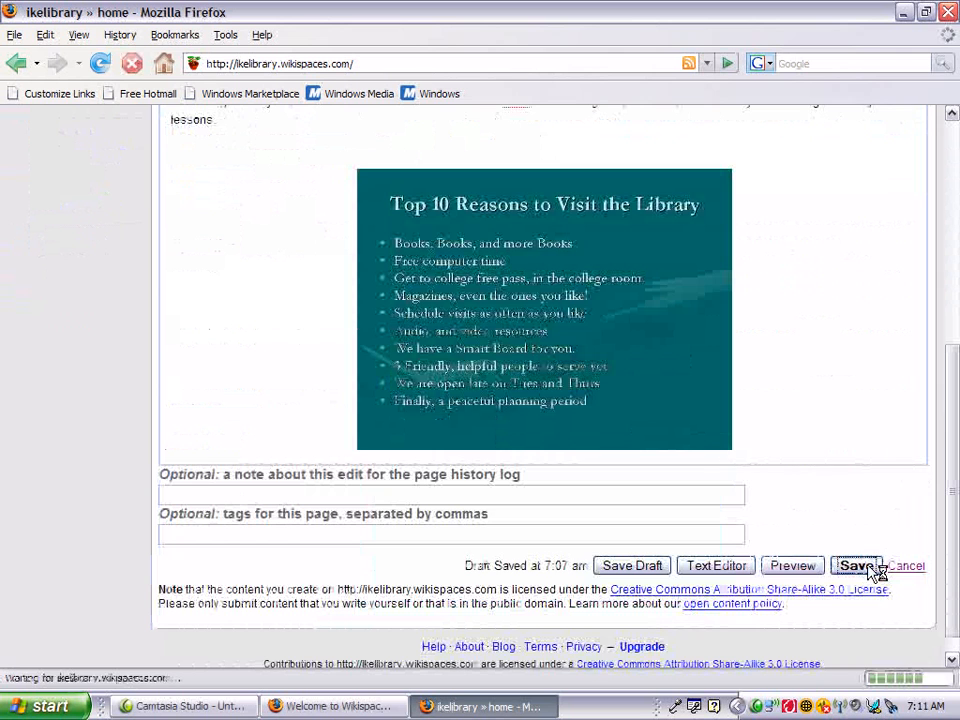
click(854, 565)
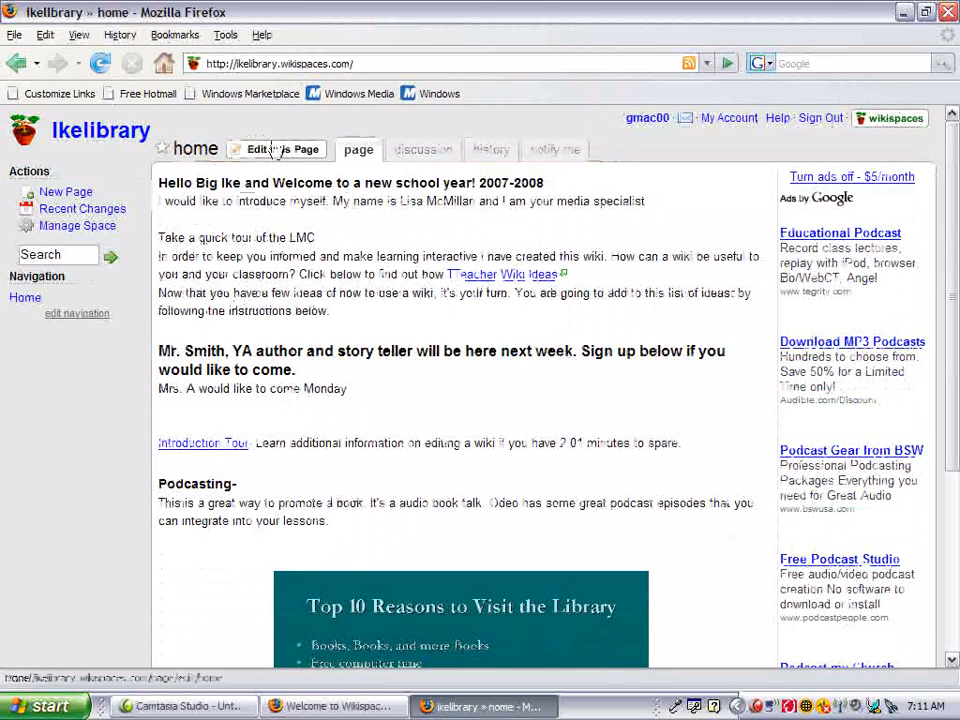
Add 'Mrs. B would like to come Tuesday.' below Mrs. A's line and save.
click(282, 149)
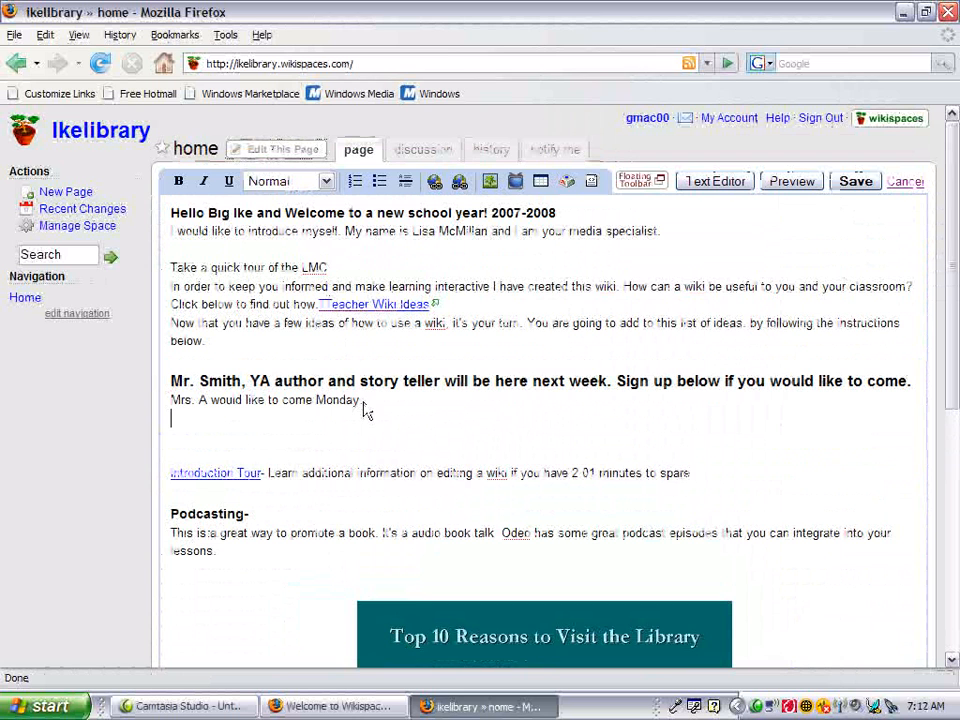
text(Mrs. B would like to come)
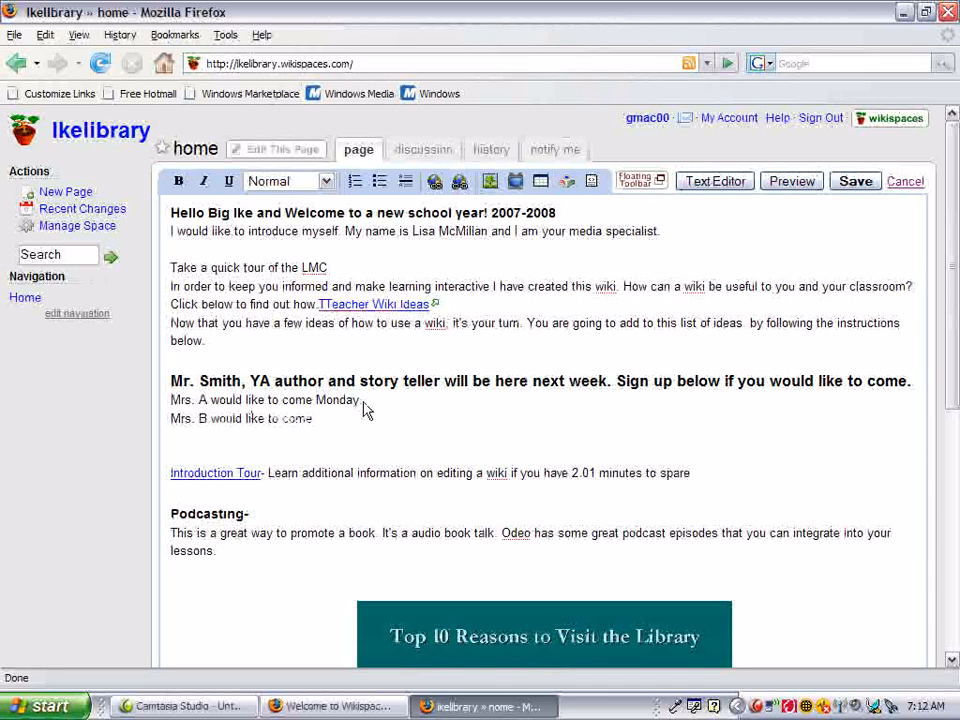
text(Tuesday)
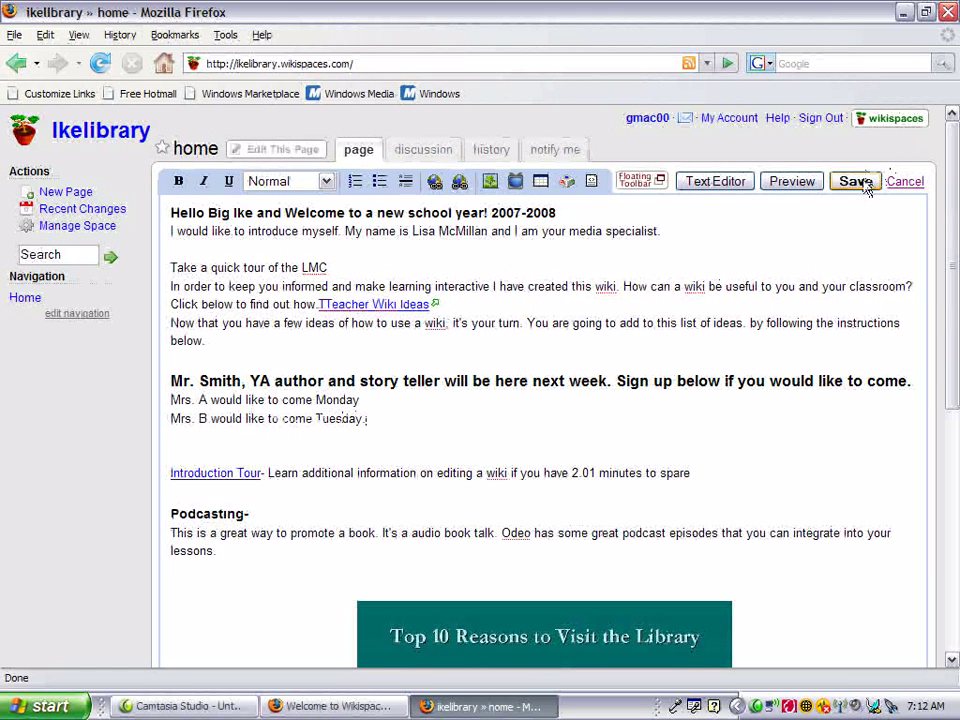
click(855, 181)
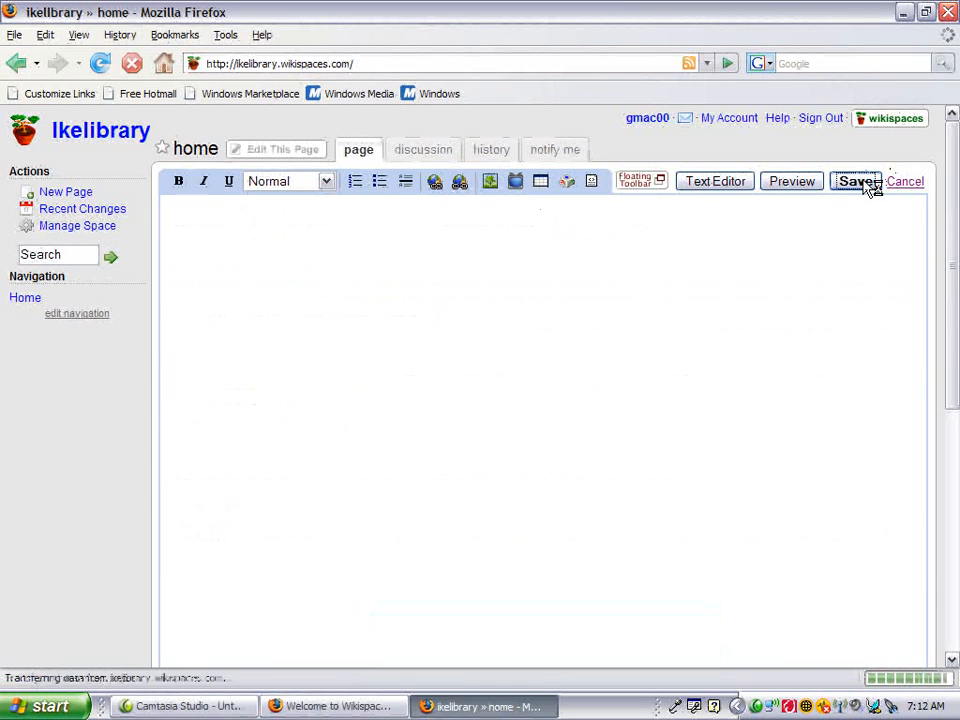
click(856, 181)
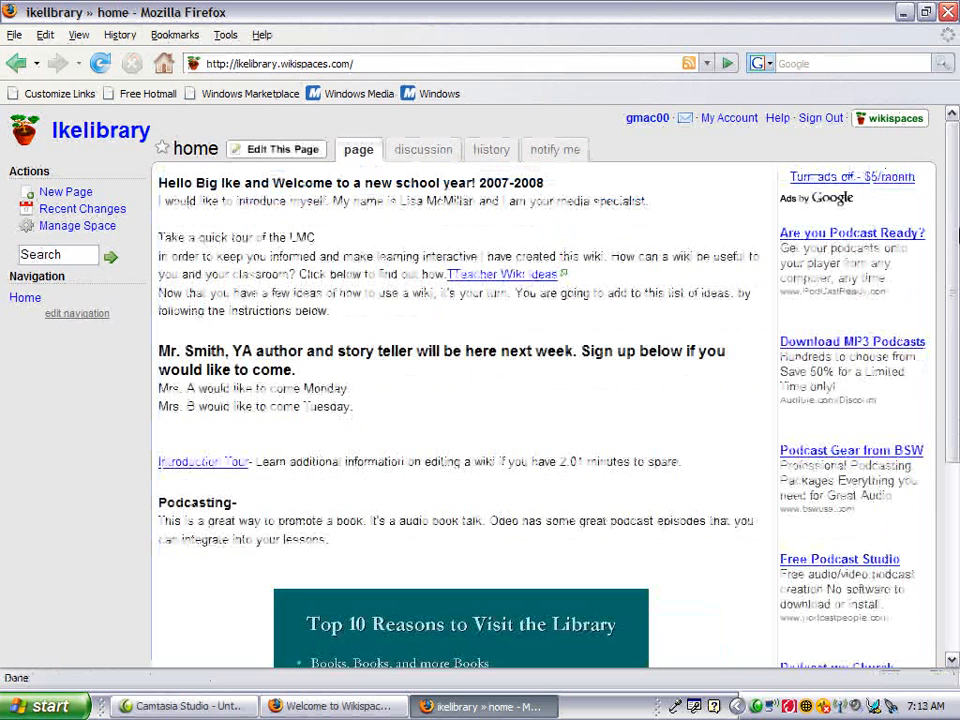